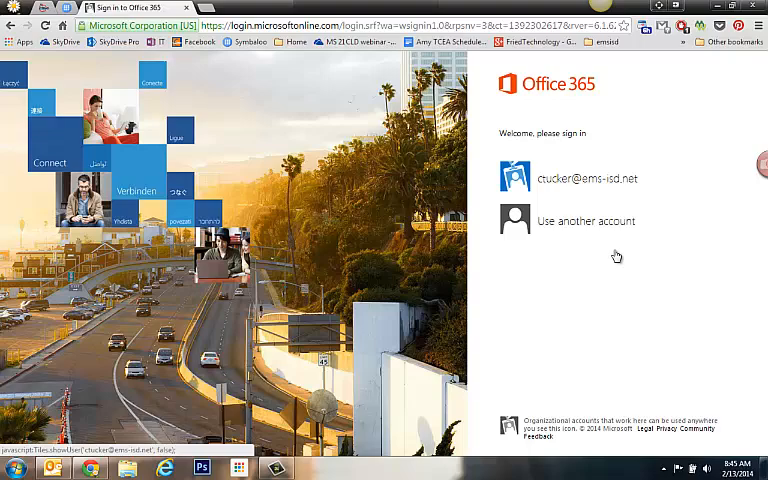
# Sign in to Office 365 with the saved organizational account and its password.
pyautogui.click(586, 178)
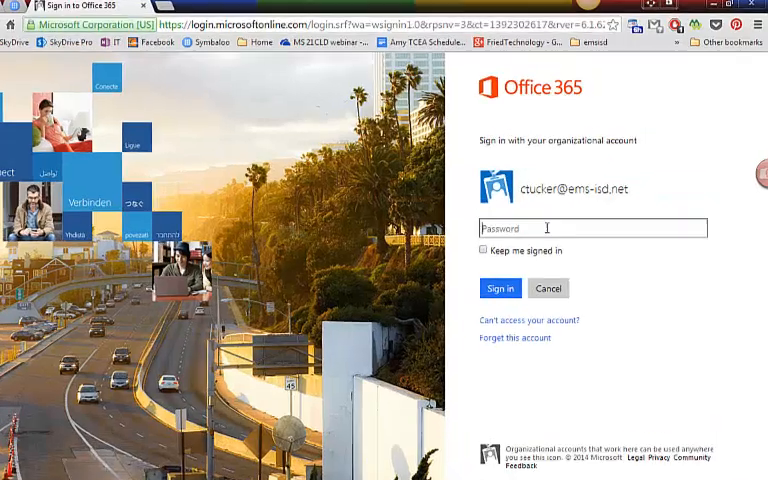
pyautogui.write('password')
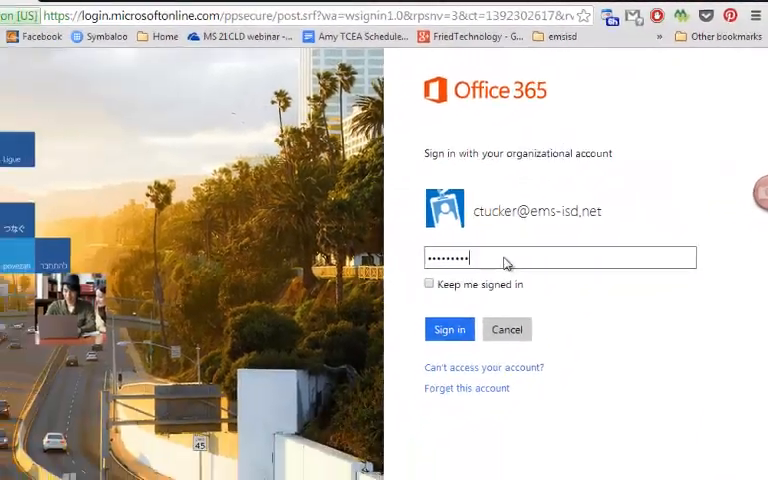
pyautogui.click(448, 328)
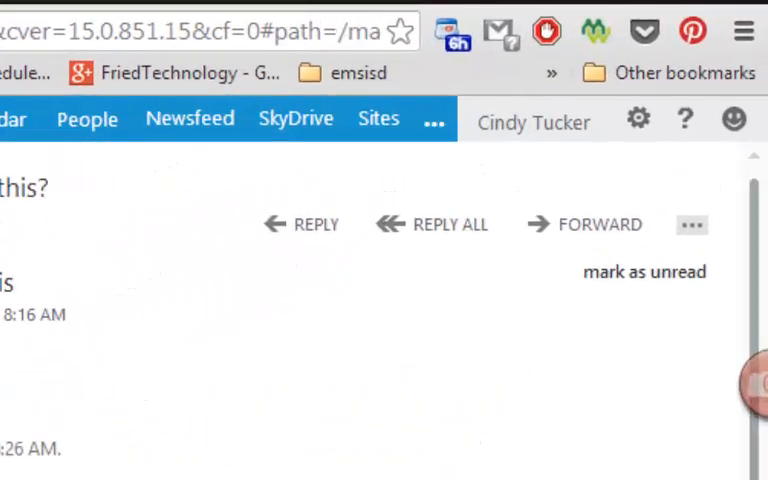
pyautogui.moveTo(638, 120)
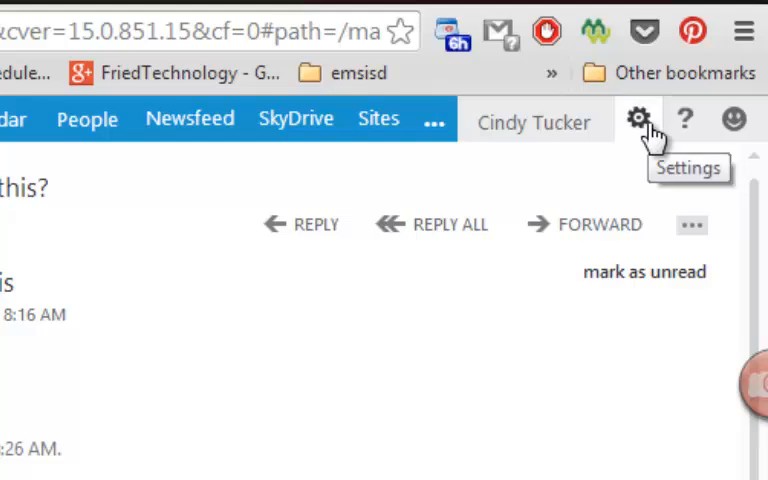
# Show the settings choices from the gear icon in the top navigation bar.
pyautogui.click(636, 120)
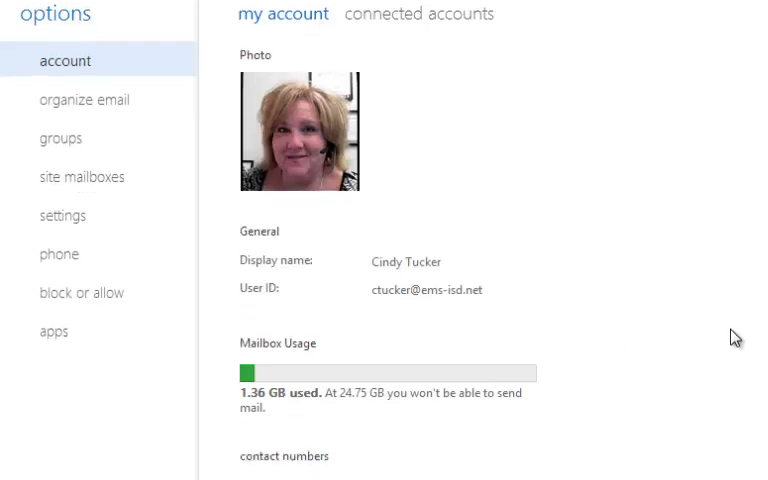
# Bring up the account information editor via Edit information and show its photo section.
pyautogui.scroll(-3)
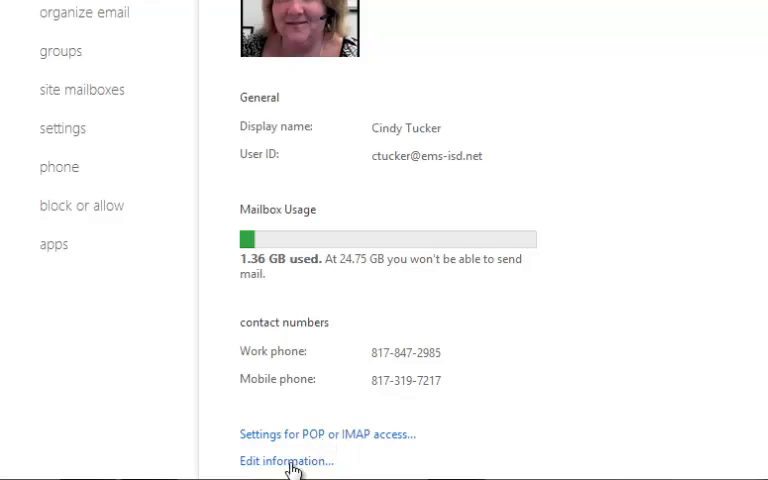
pyautogui.click(288, 460)
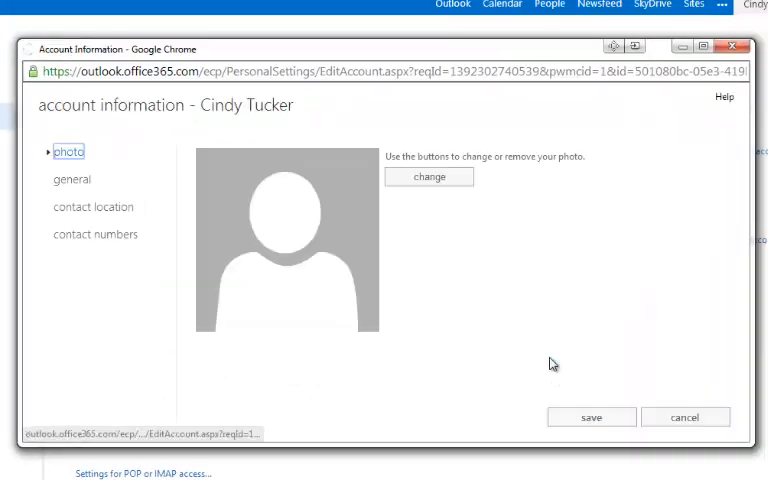
pyautogui.click(428, 176)
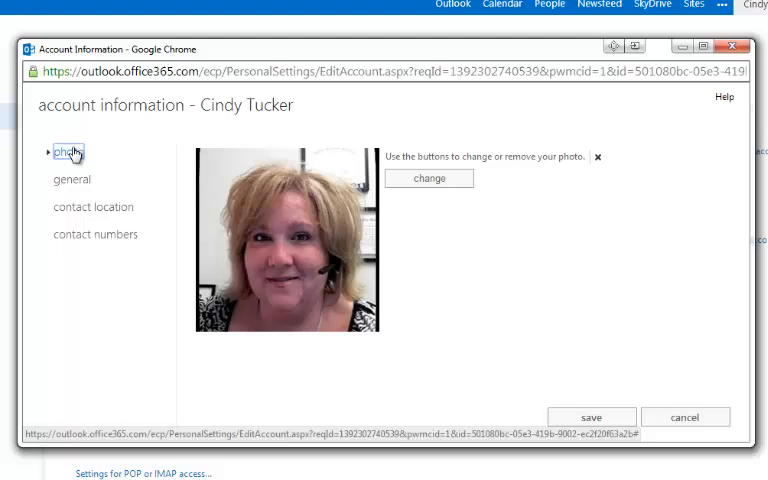
pyautogui.moveTo(72, 184)
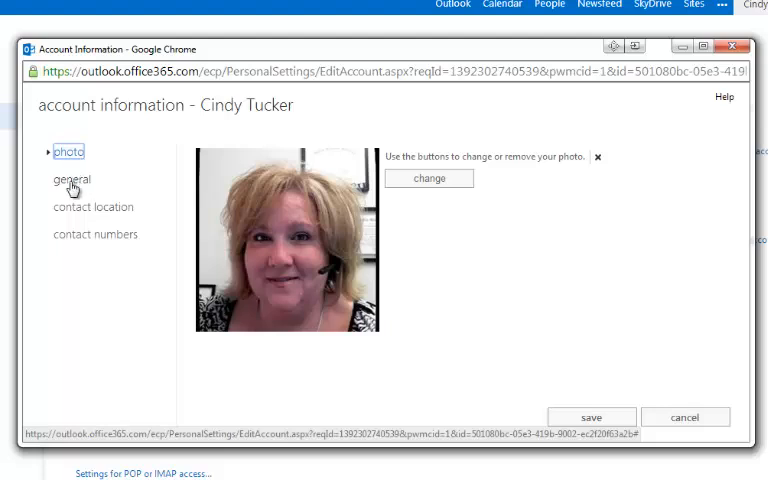
# Switch the account information dialog to the General section with name and user ID fields.
pyautogui.click(72, 180)
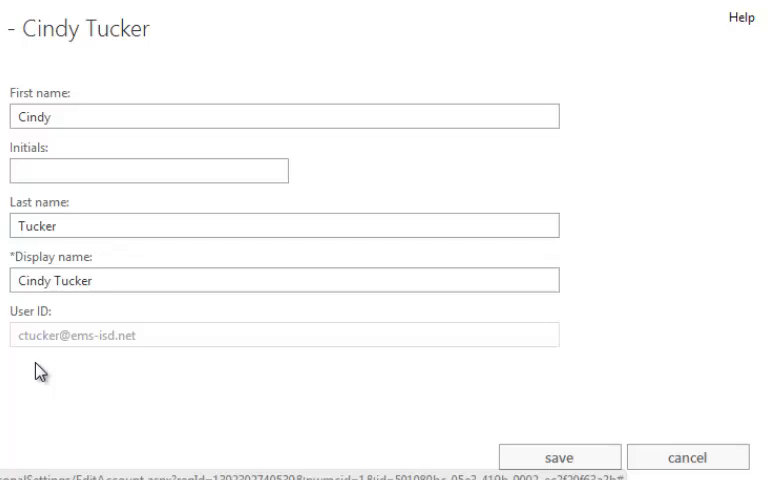
pyautogui.moveTo(64, 348)
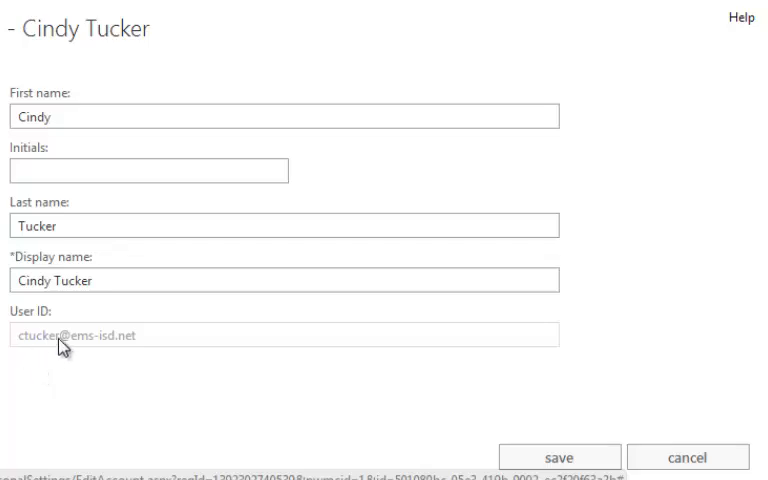